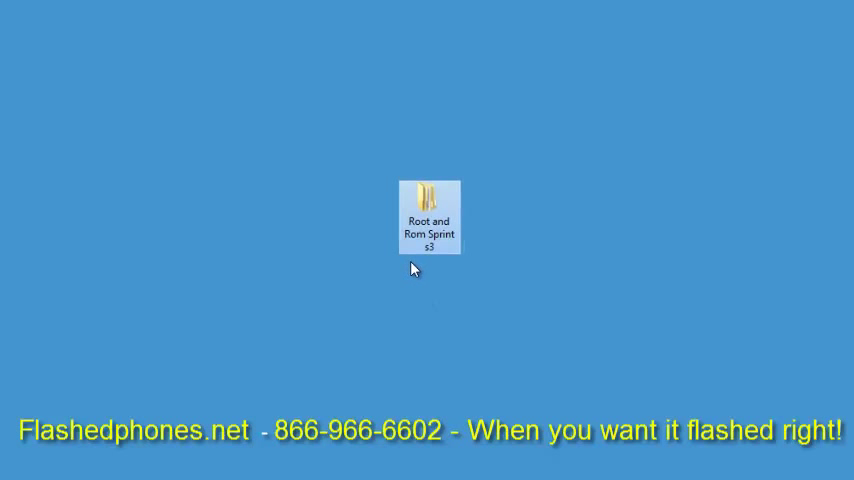
mouse_move(428, 223)
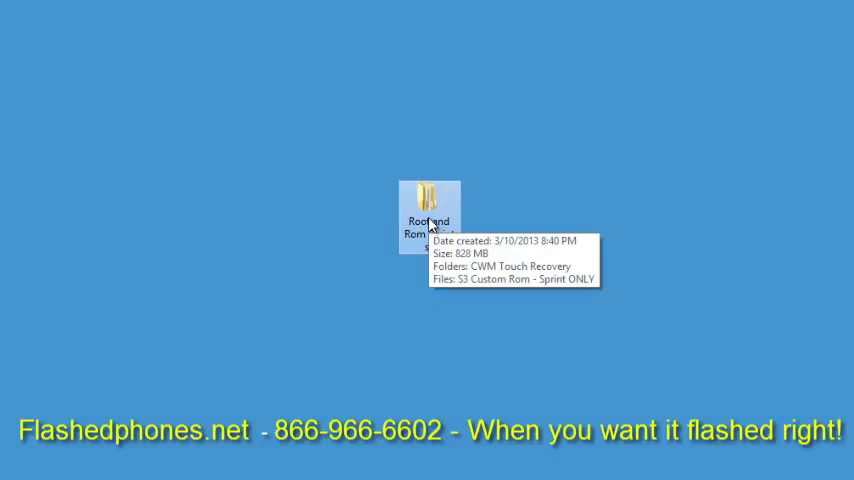
mouse_move(330, 254)
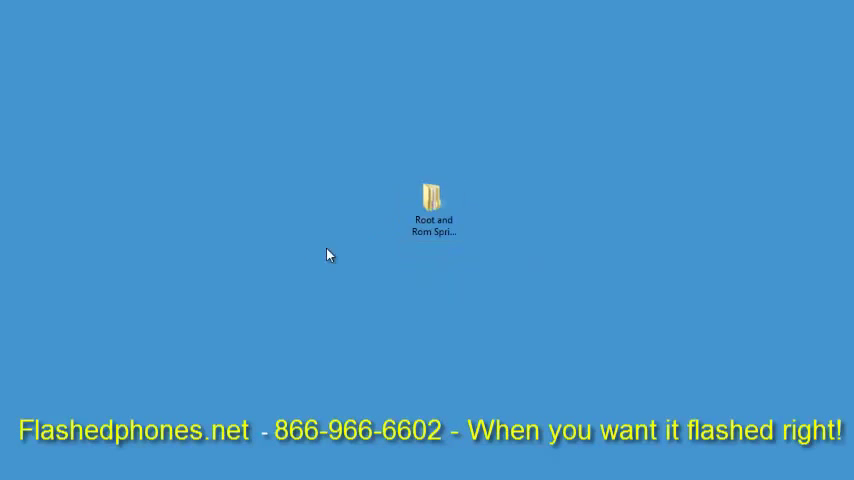
Step: Open the Root and Rom Sprint s3 folder on the desktop
double_click(432, 195)
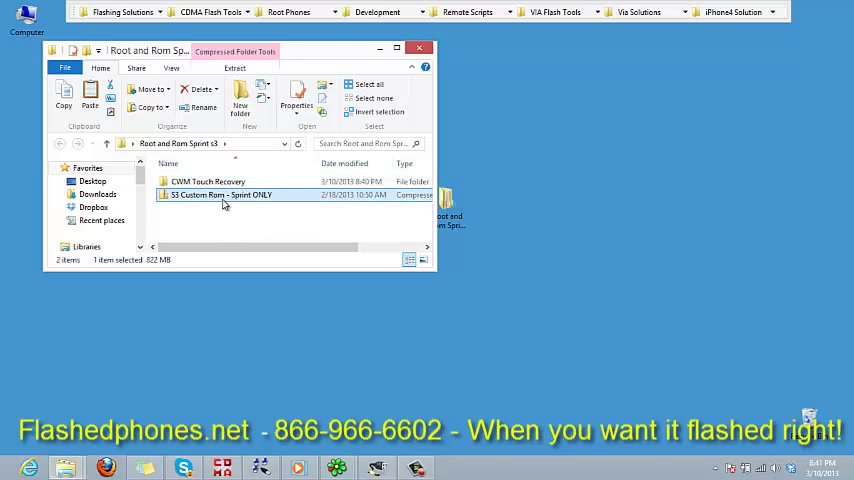
mouse_move(222, 195)
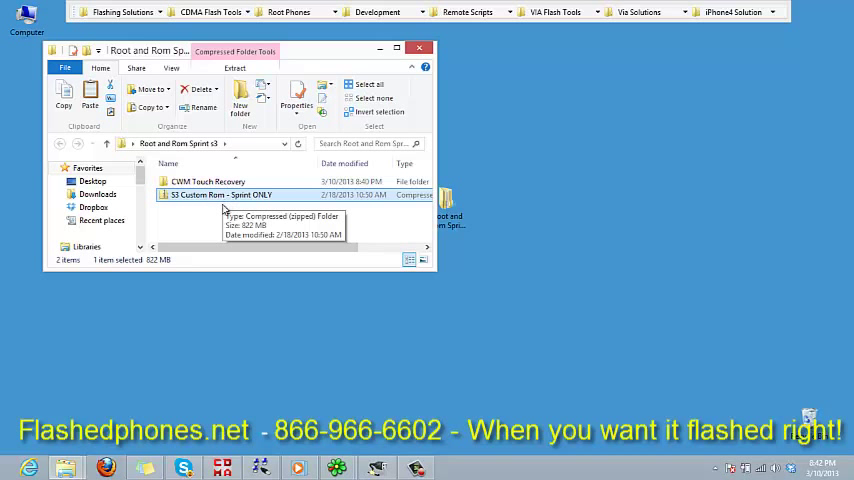
mouse_move(204, 231)
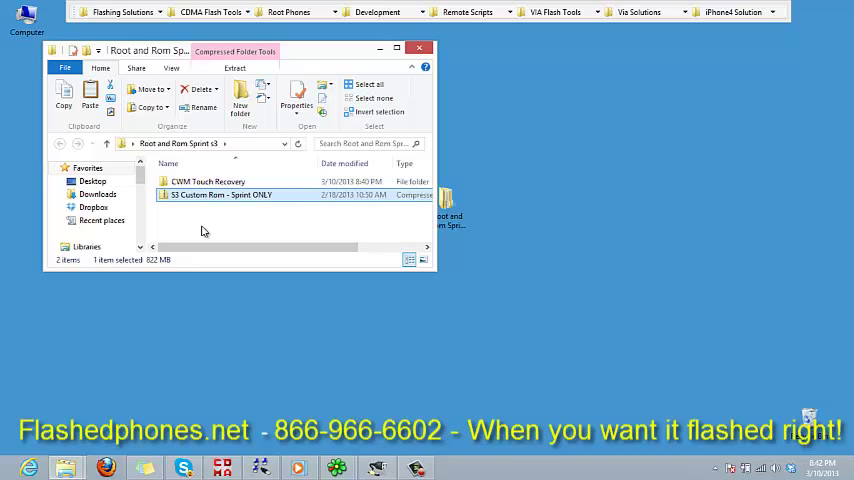
mouse_move(10, 131)
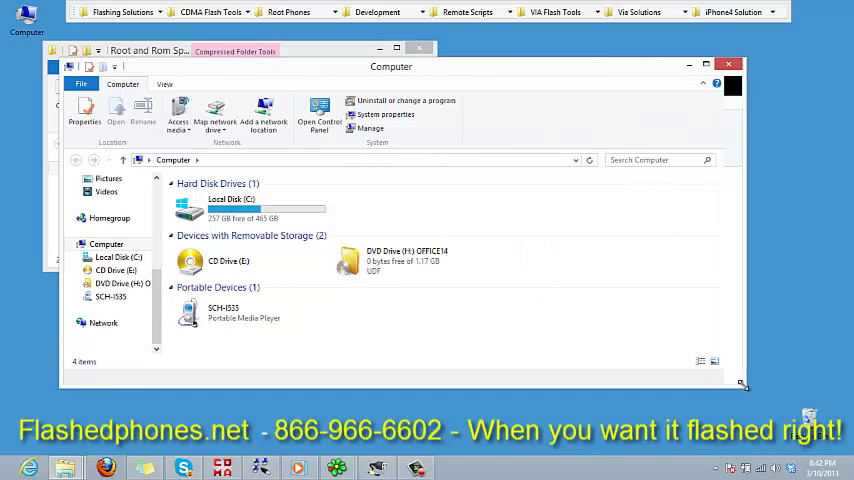
Step: Find S3 Custom Rom - Sprint ONLY on the SCH-I535 SD card, then browse internal storage
click(250, 312)
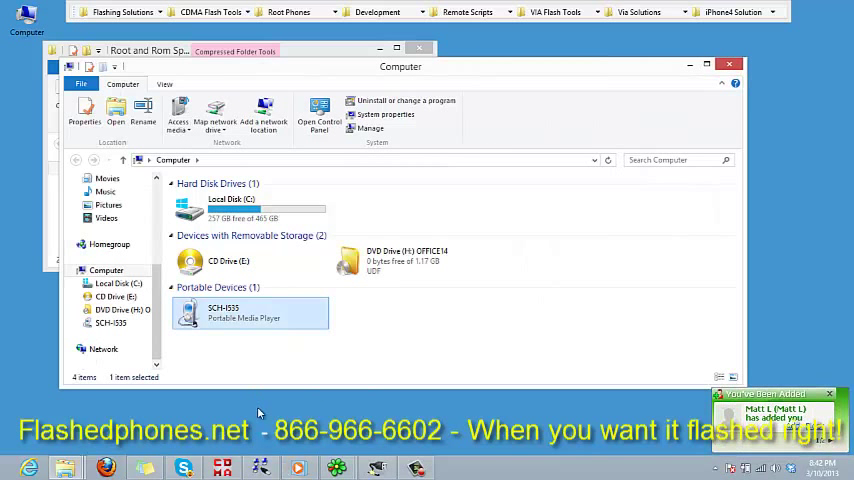
double_click(250, 312)
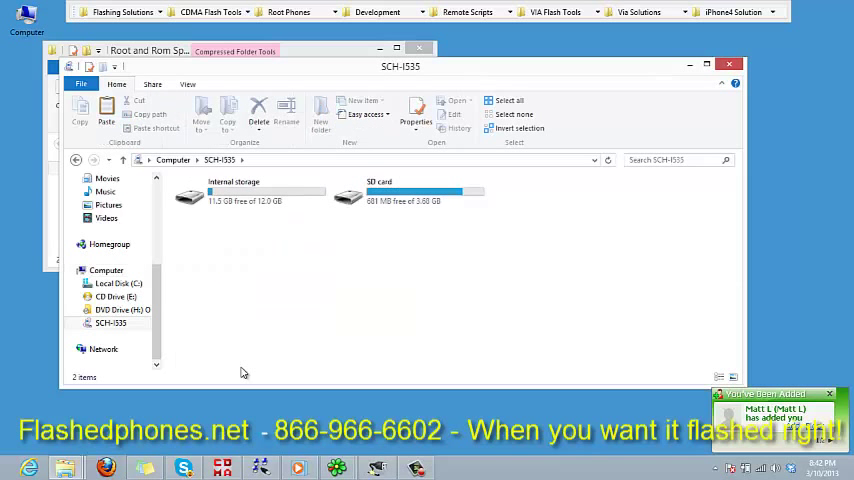
click(250, 191)
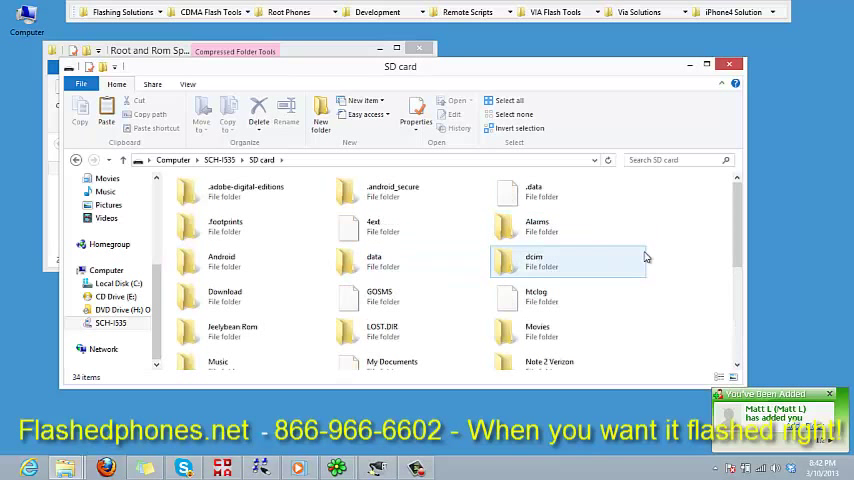
scroll(down, 3)
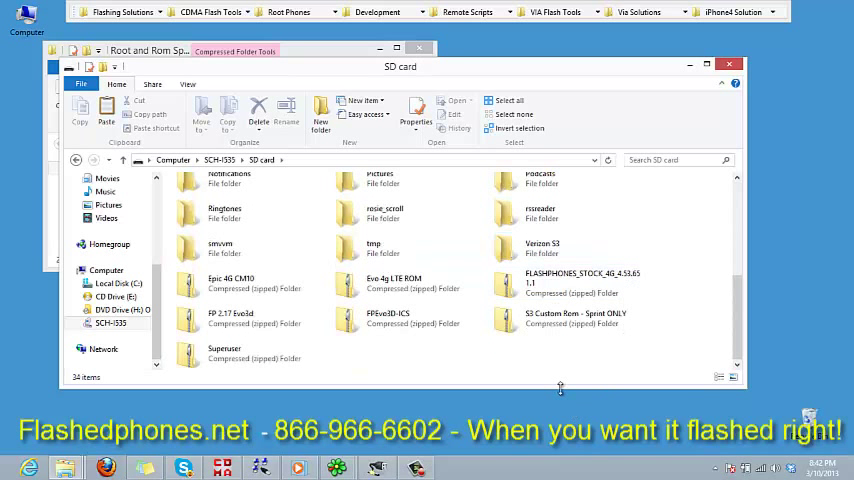
click(575, 318)
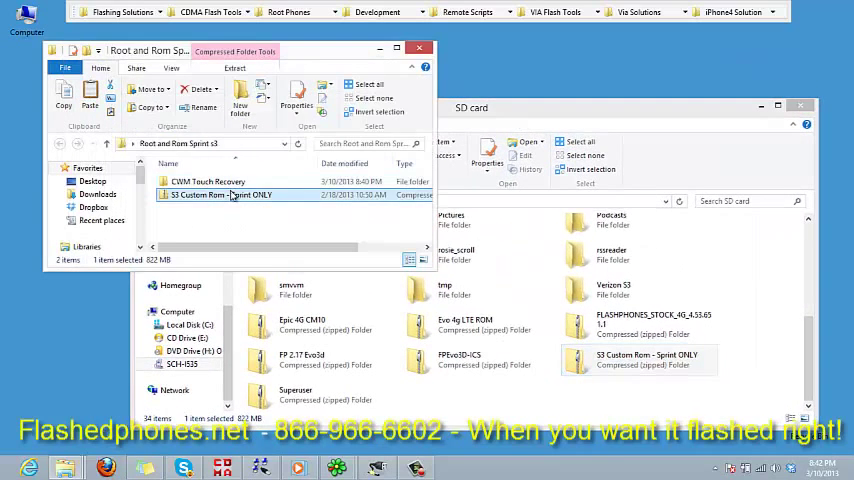
click(640, 360)
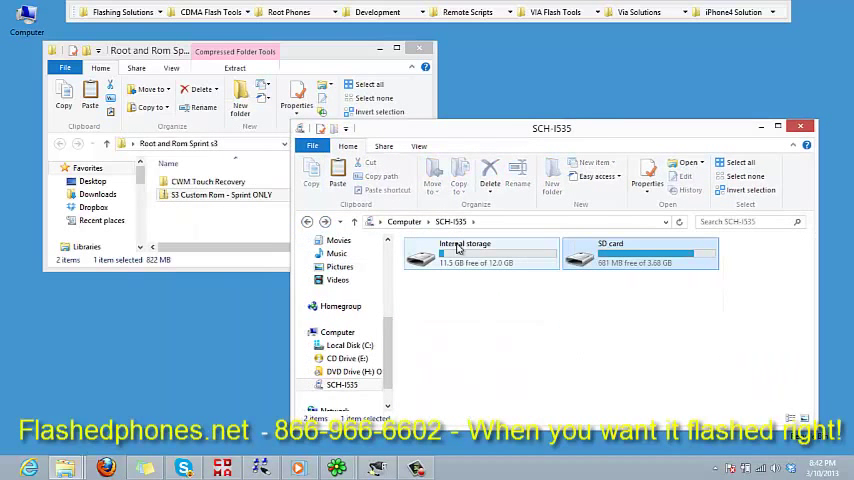
double_click(464, 253)
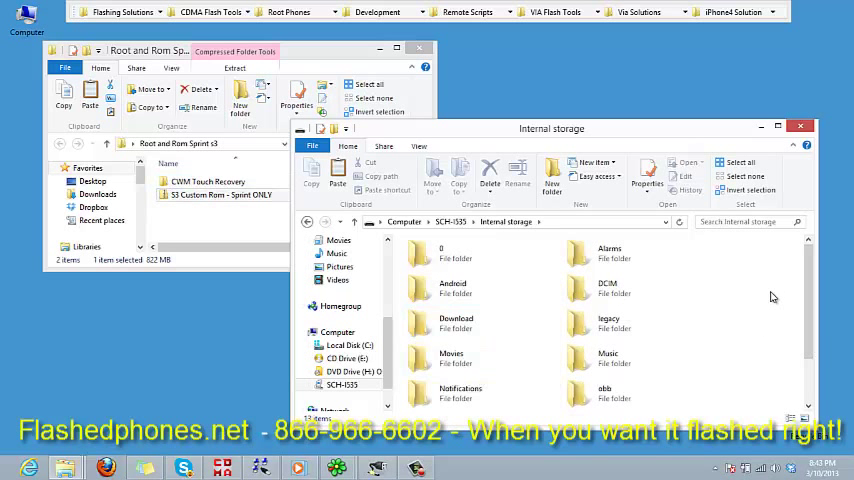
scroll(down, 3)
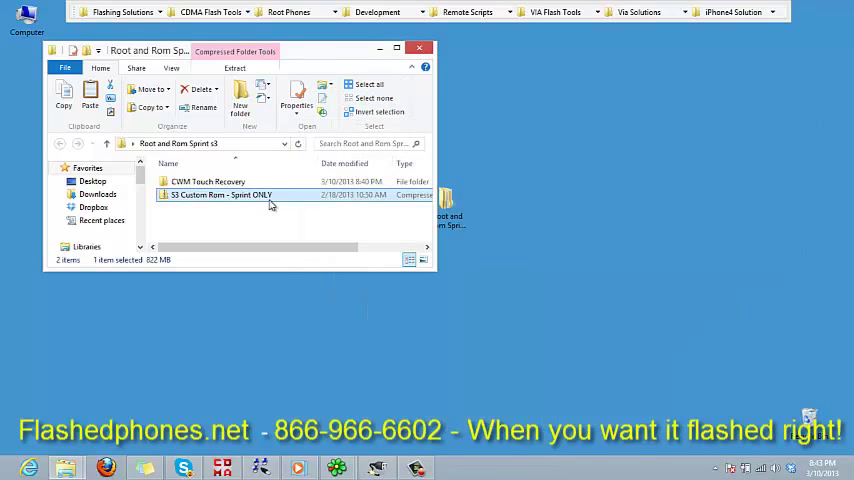
Step: Launch Odin3 v1.3 from the CWM Touch Recovery folder
double_click(208, 181)
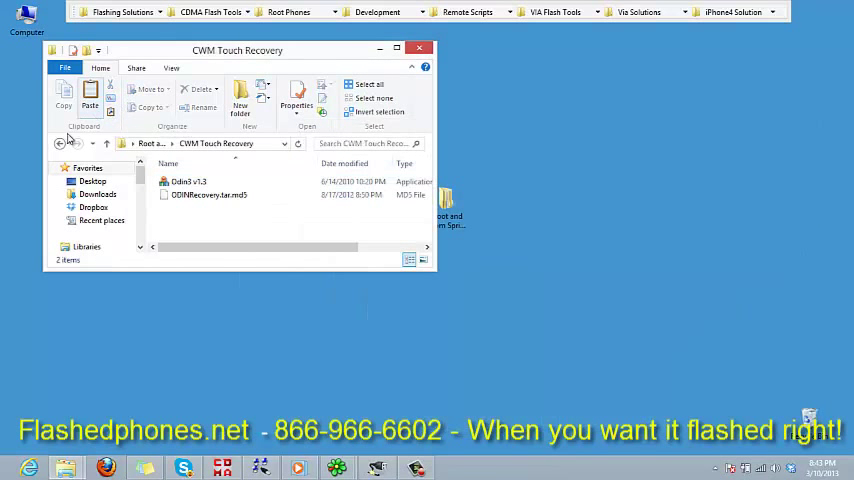
click(58, 143)
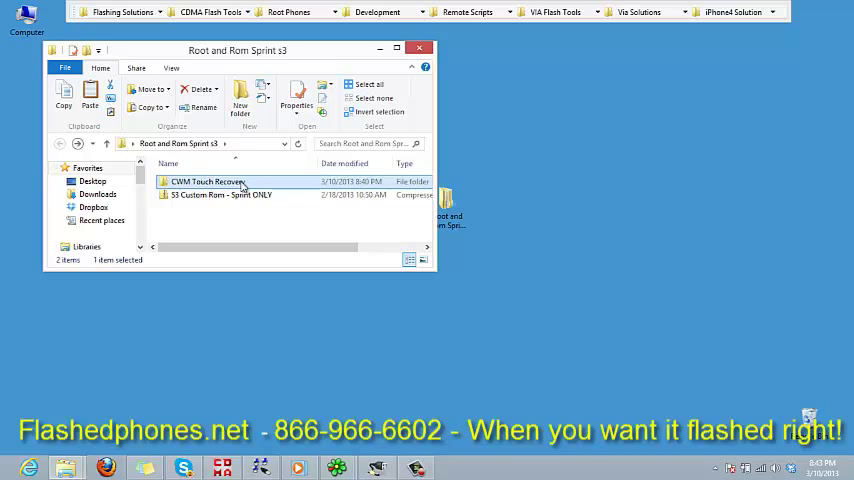
double_click(208, 181)
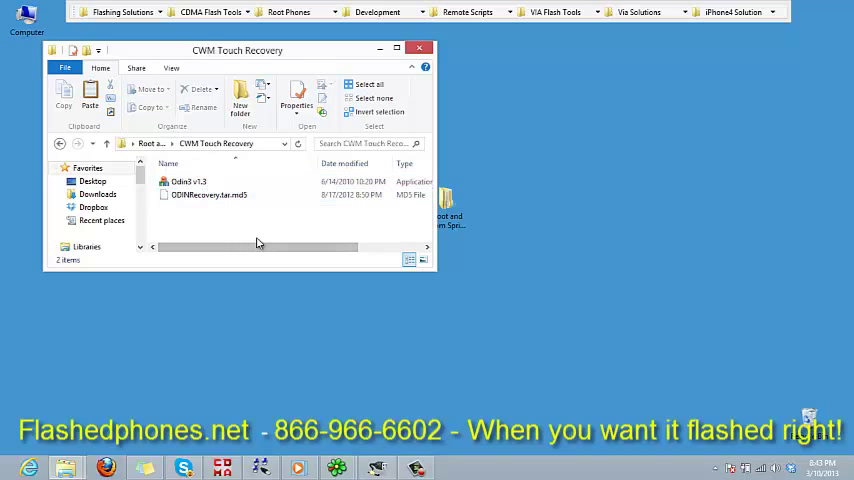
click(188, 181)
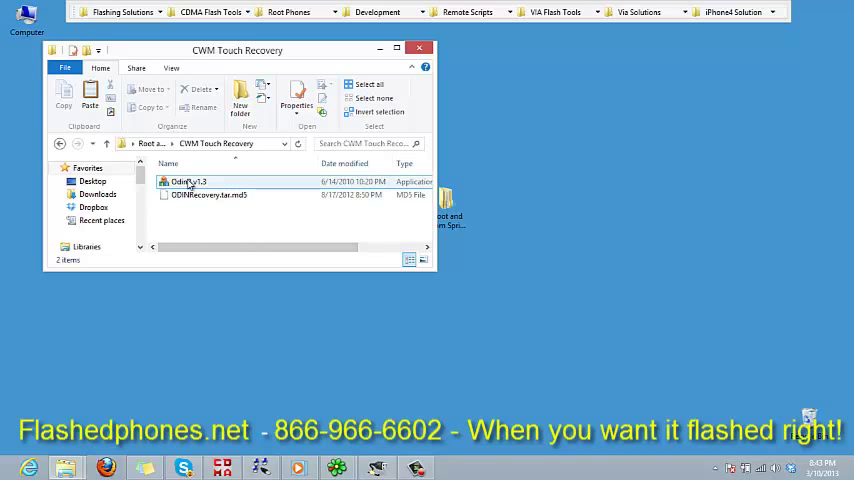
double_click(189, 181)
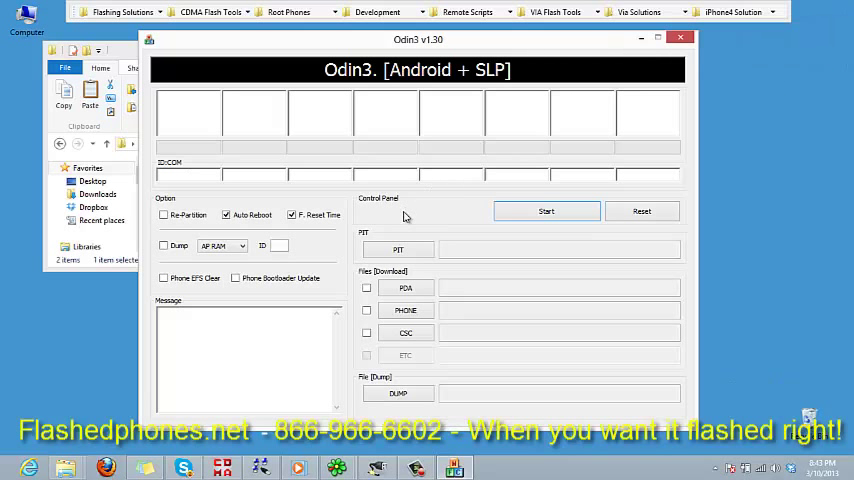
mouse_move(405, 217)
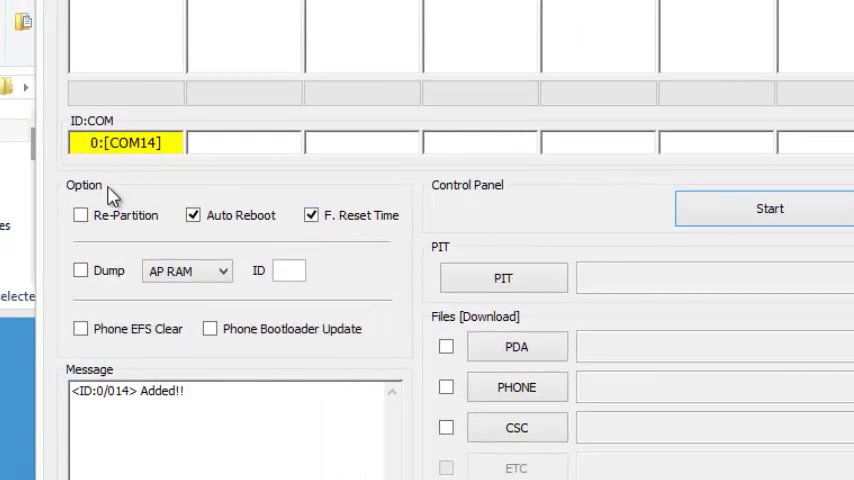
Step: Disable Auto Reboot and F. Reset Time, and begin selecting the PDA file
click(311, 215)
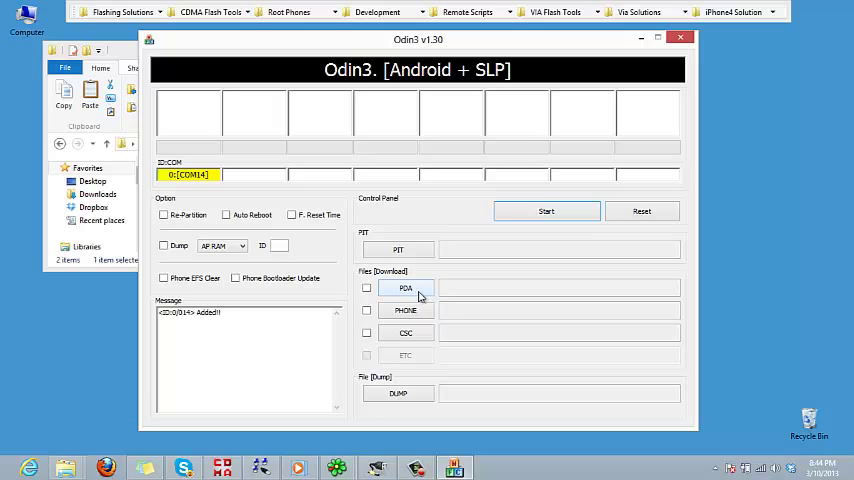
click(405, 288)
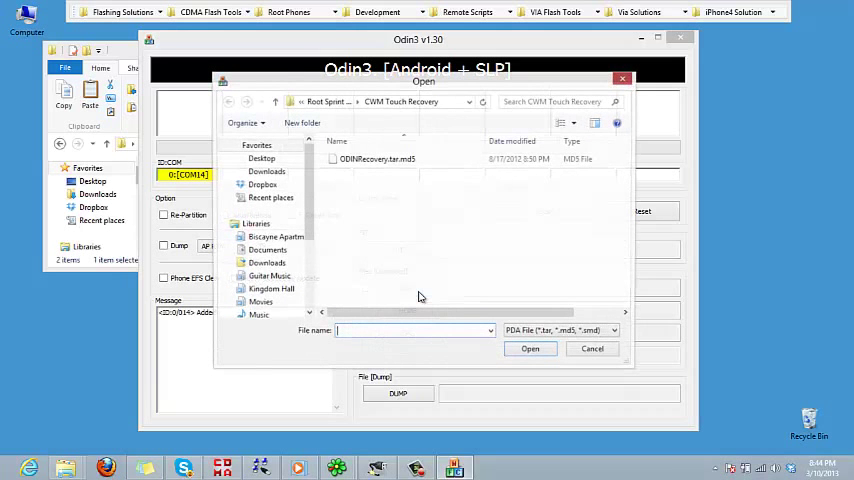
Step: Load ODINRecovery.tar.md5 from Desktop > Root and Rom Sprint s3 > CWM Touch Recovery into PDA
click(377, 159)
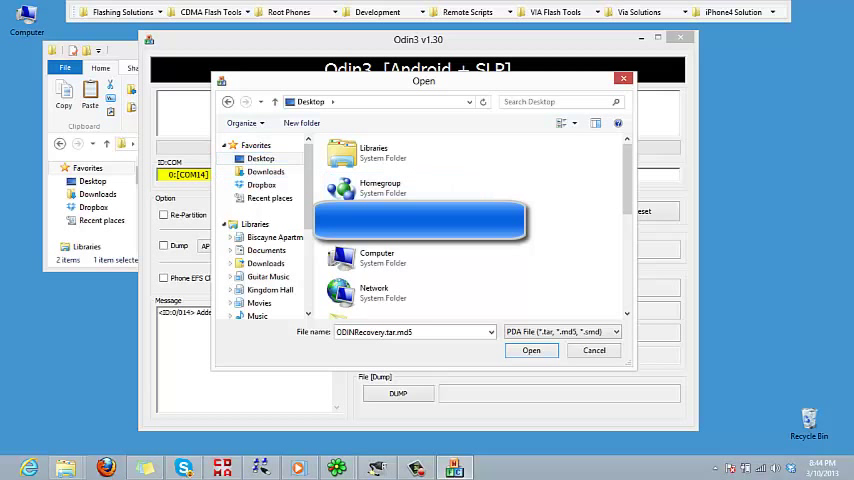
scroll(down, 3)
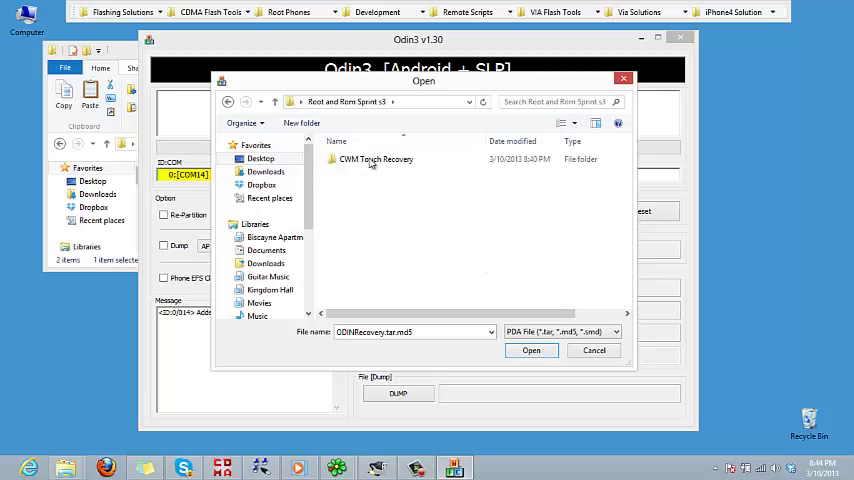
mouse_move(360, 160)
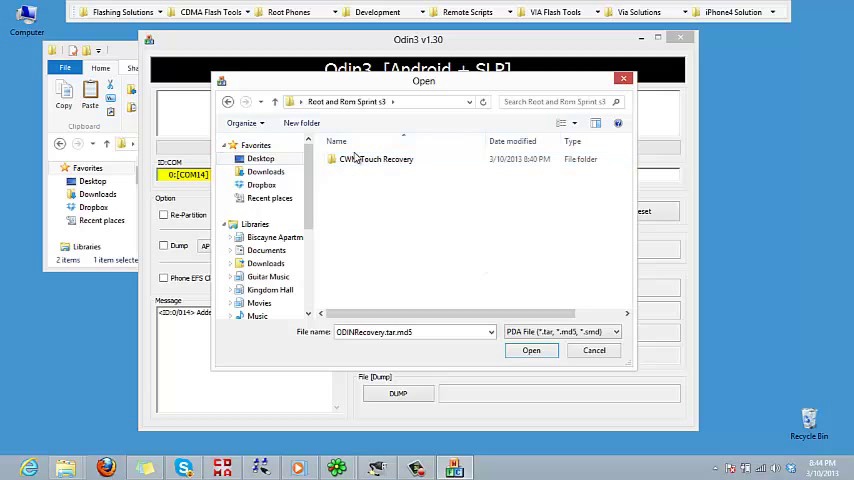
double_click(377, 159)
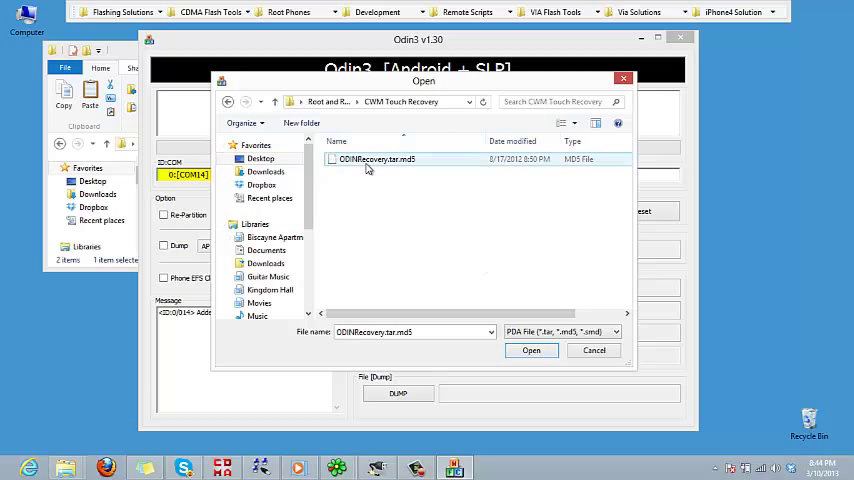
mouse_move(370, 160)
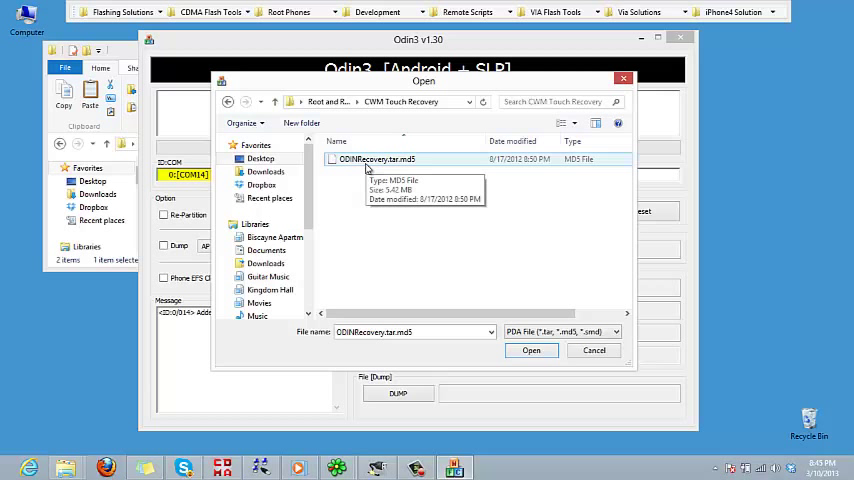
mouse_move(366, 168)
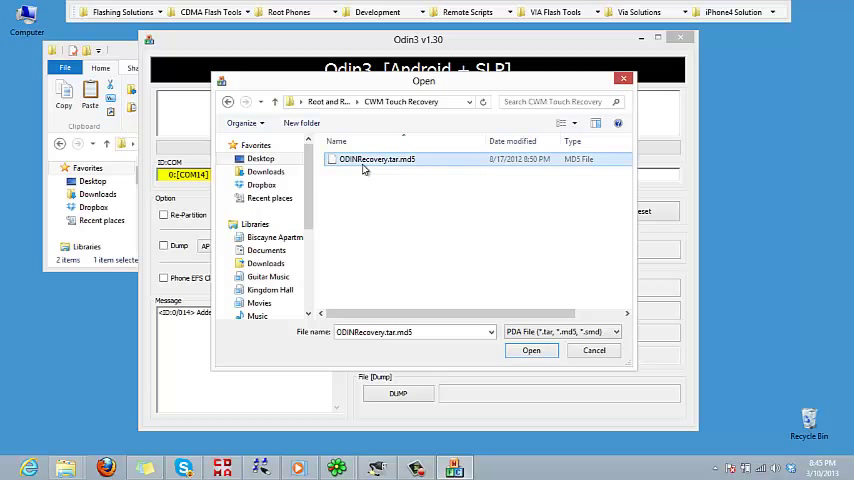
click(531, 350)
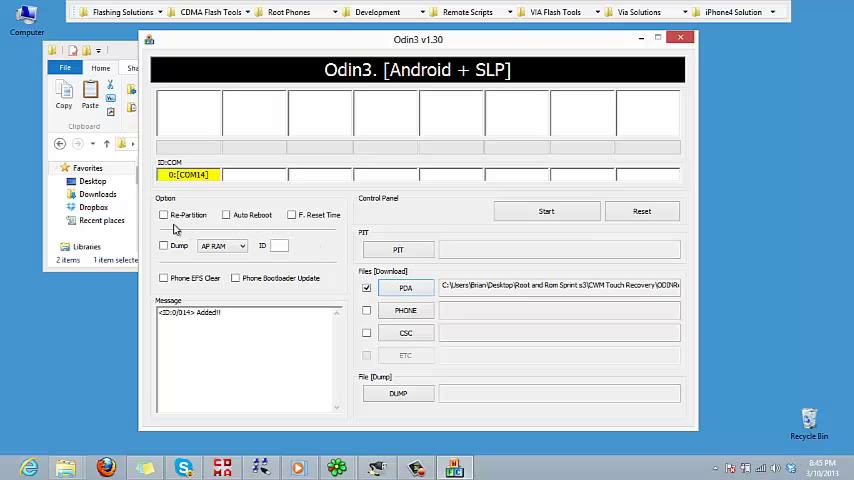
Step: Close Odin3 and the CWM Touch Recovery Explorer window
click(546, 211)
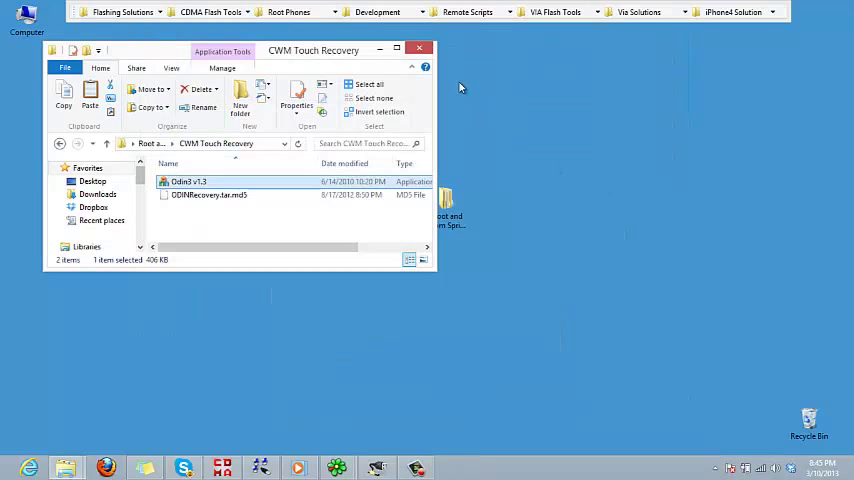
click(419, 47)
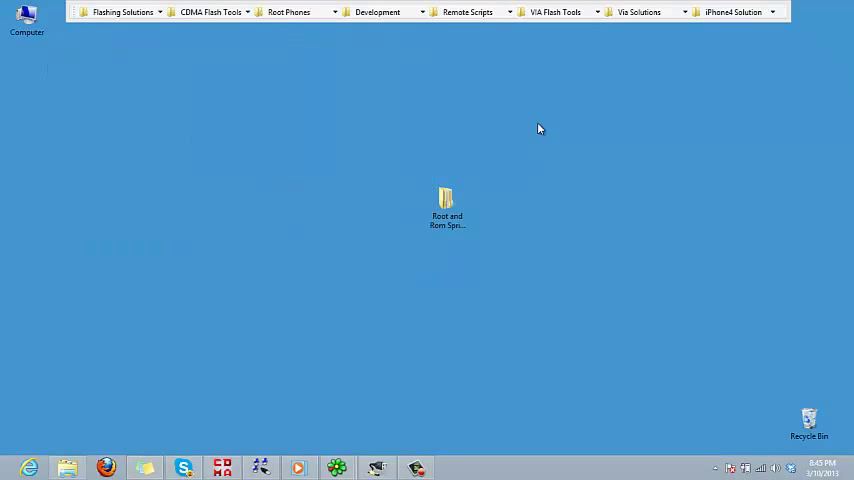